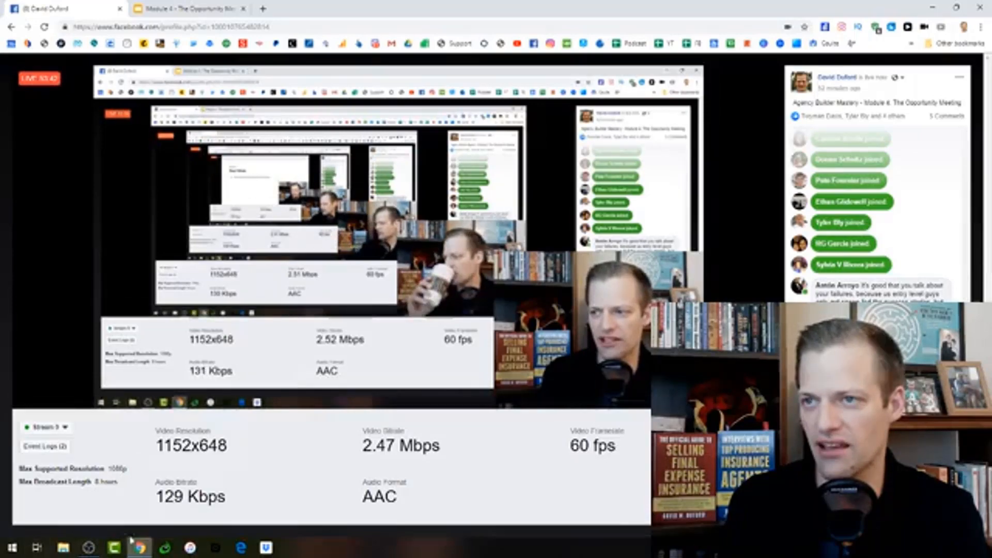
Step: Bring up the Module 4 presentation's Next Week slide, then open OBS Studio to end the broadcast
left_click(184, 8)
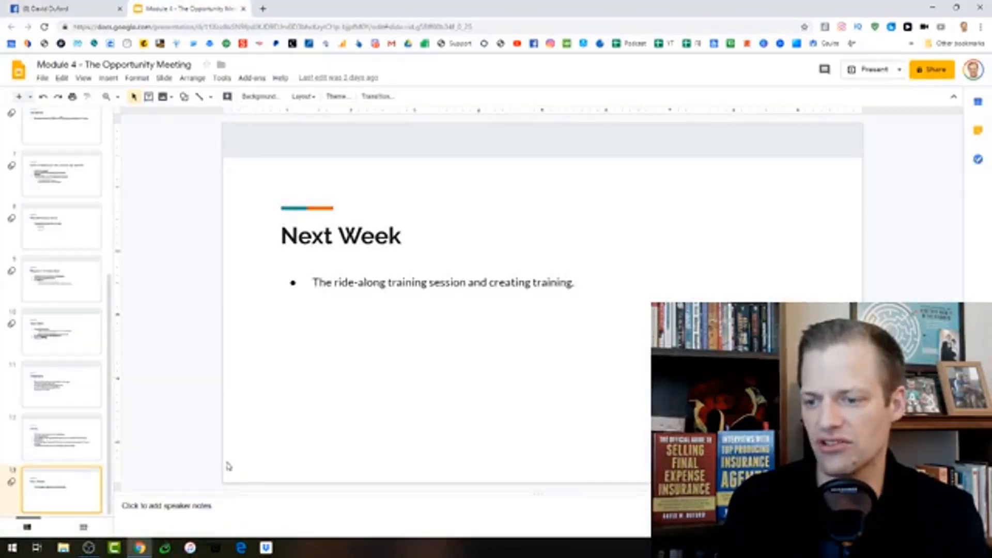
left_click(88, 547)
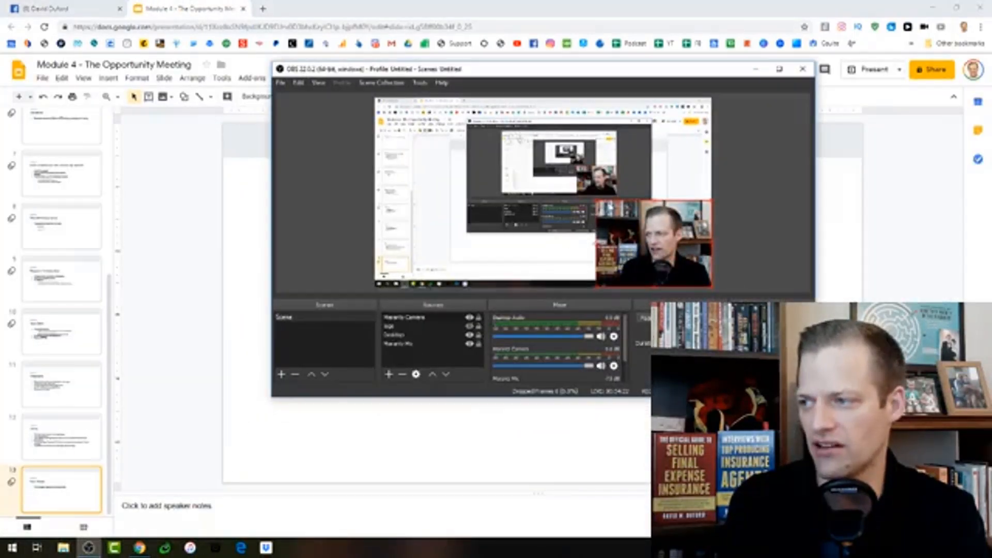